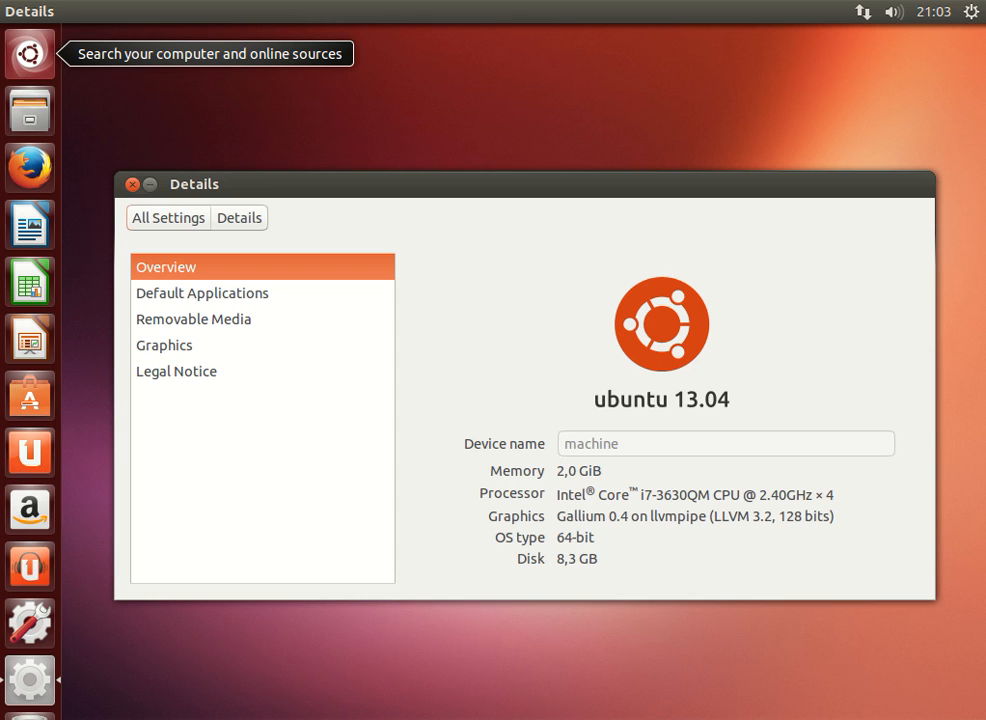
Search the Dash for Software Updater and launch it, offering 11.3 MB of updates
{"action": "left_click", "coordinate": [29, 54]}
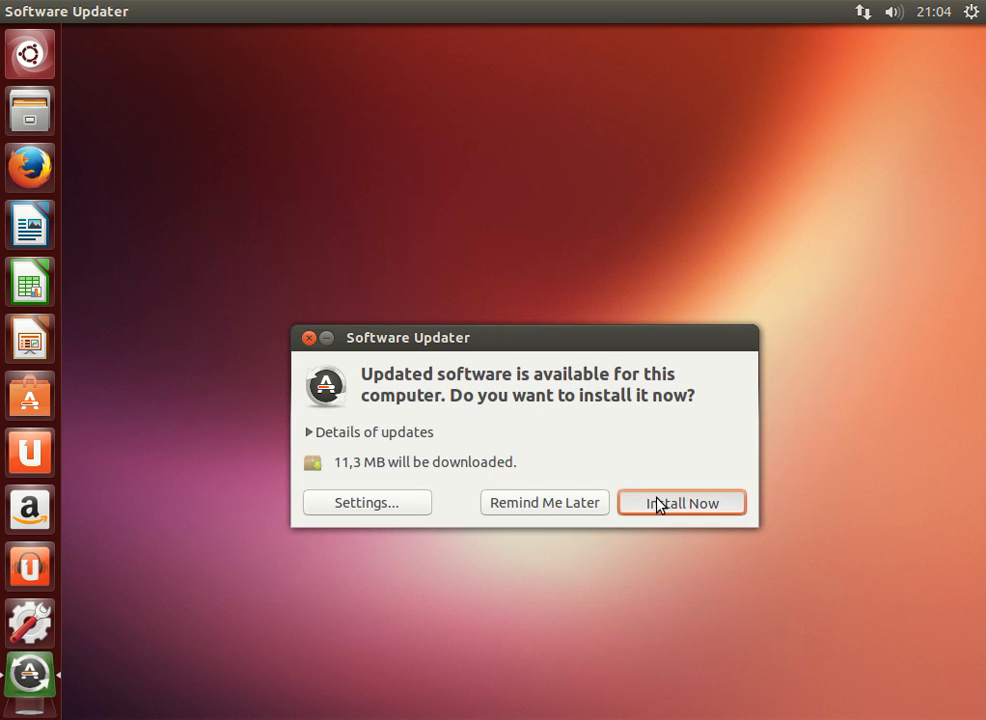
Install the 11.3 MB of pending updates until the updater reports software up to date
{"action": "left_click", "coordinate": [681, 502]}
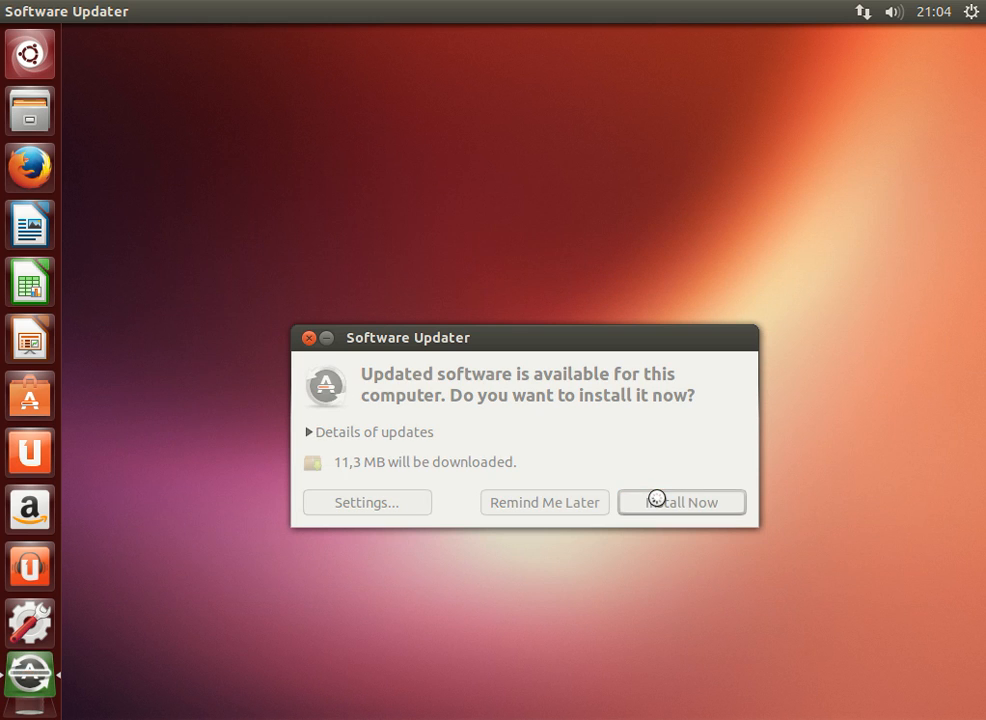
{"action": "left_click", "coordinate": [681, 502]}
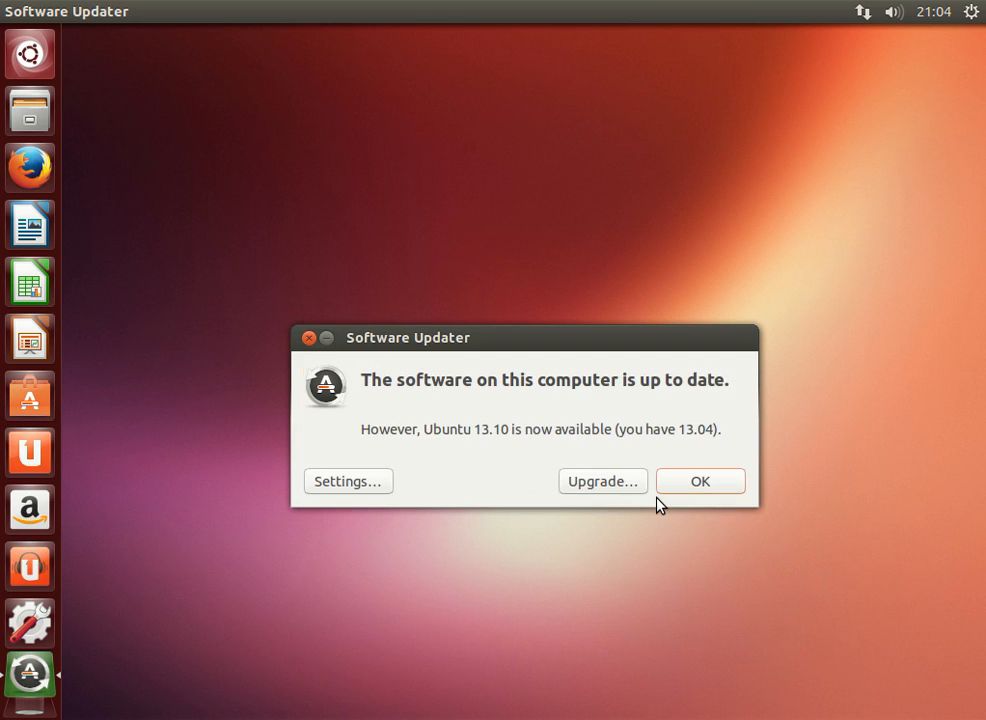
{"action": "mouse_move", "coordinate": [588, 463]}
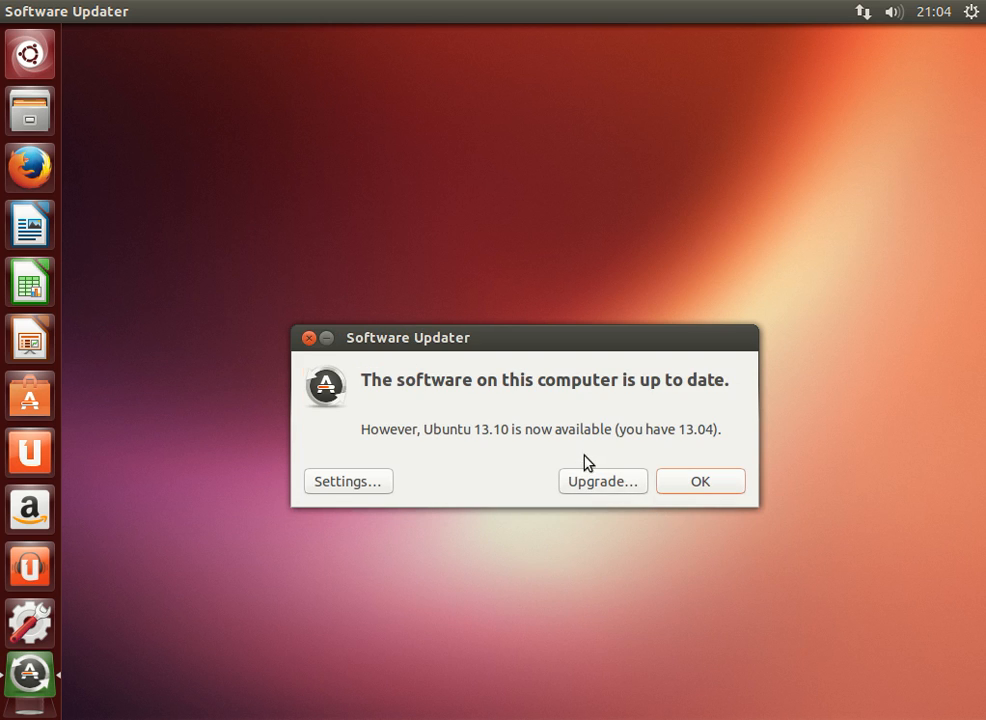
{"action": "mouse_move", "coordinate": [482, 402]}
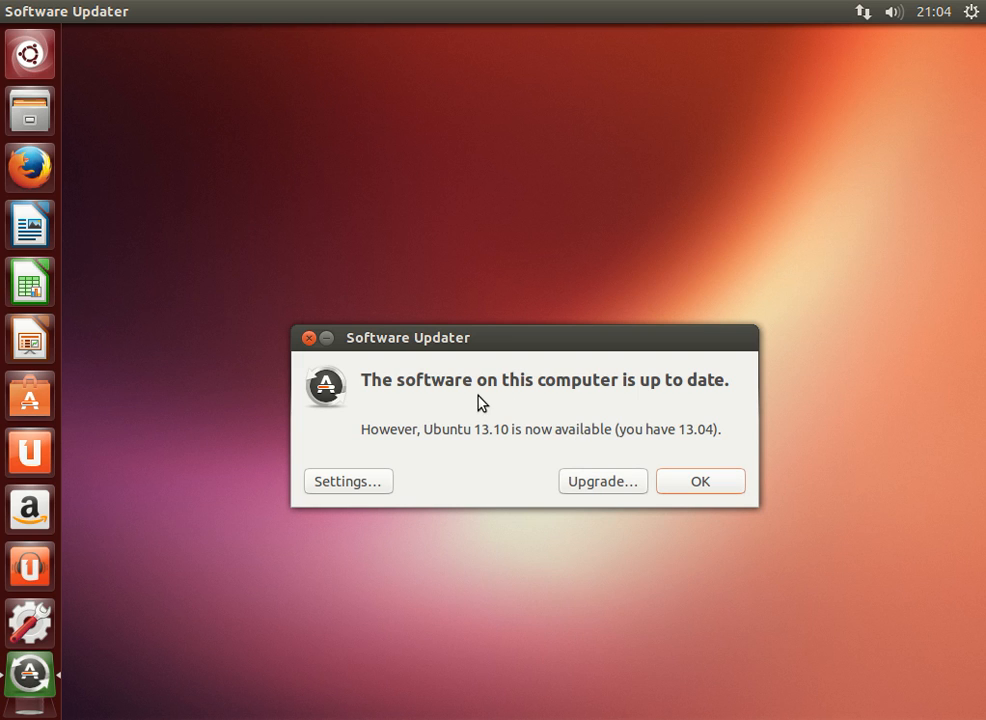
{"action": "mouse_move", "coordinate": [500, 442]}
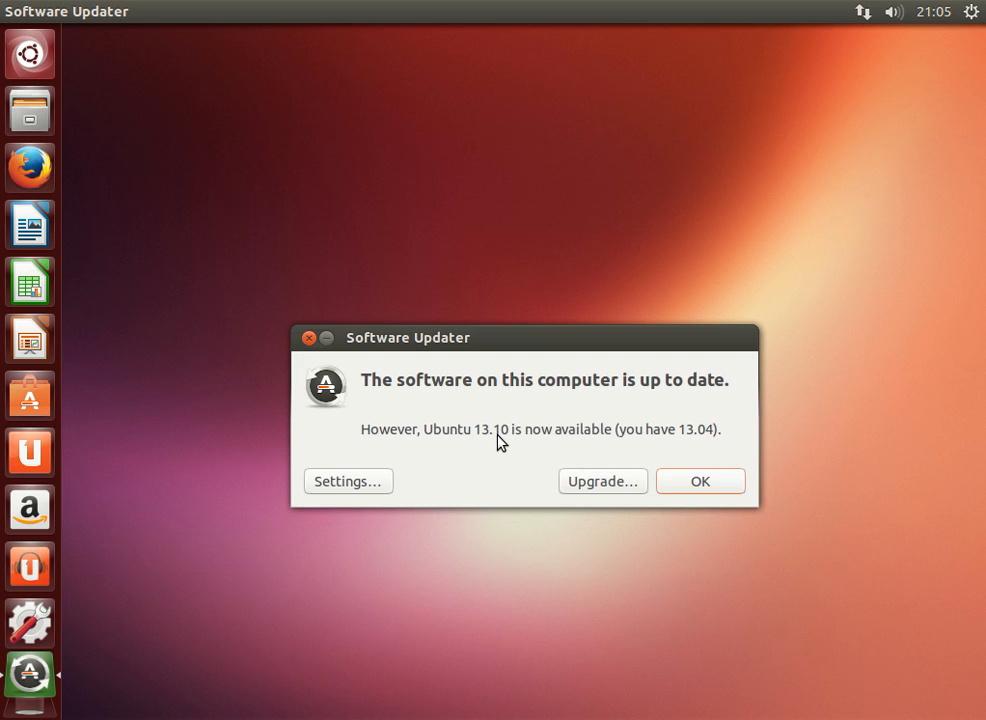
{"action": "mouse_move", "coordinate": [603, 481]}
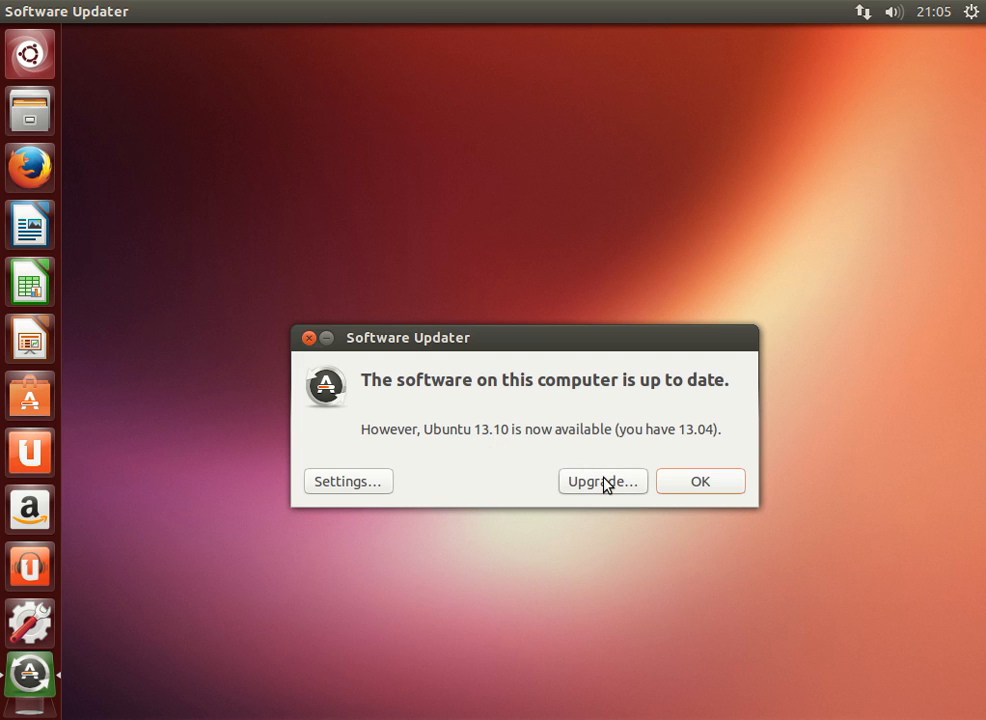
Upgrade to Ubuntu 13.10, accepting the release notes and starting the upgrade
{"action": "left_click", "coordinate": [602, 481]}
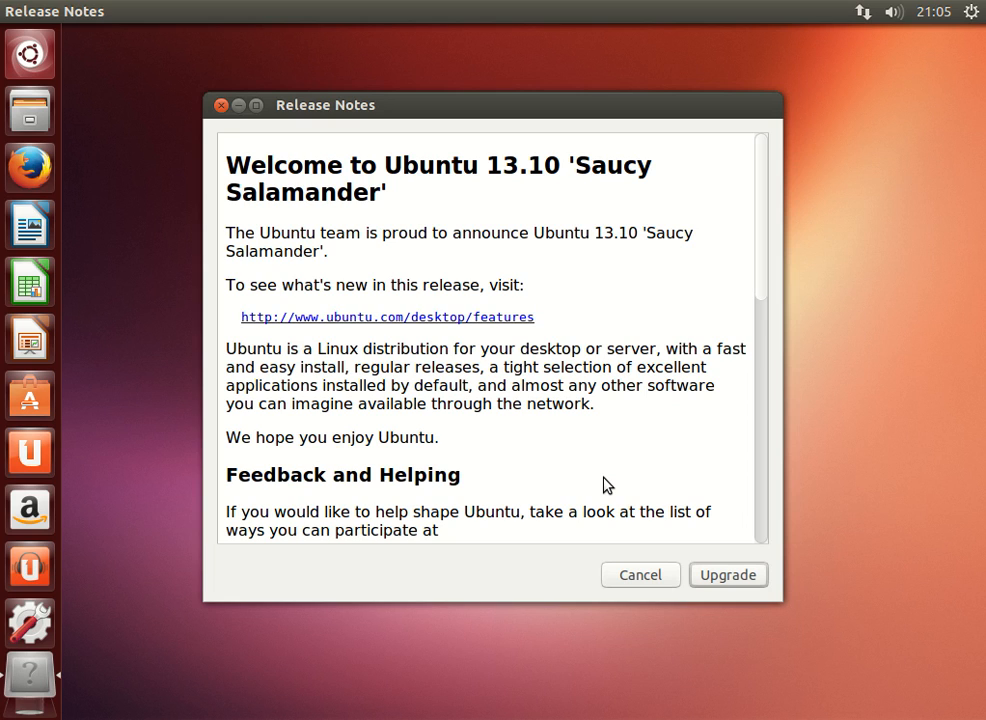
{"action": "mouse_move", "coordinate": [728, 582]}
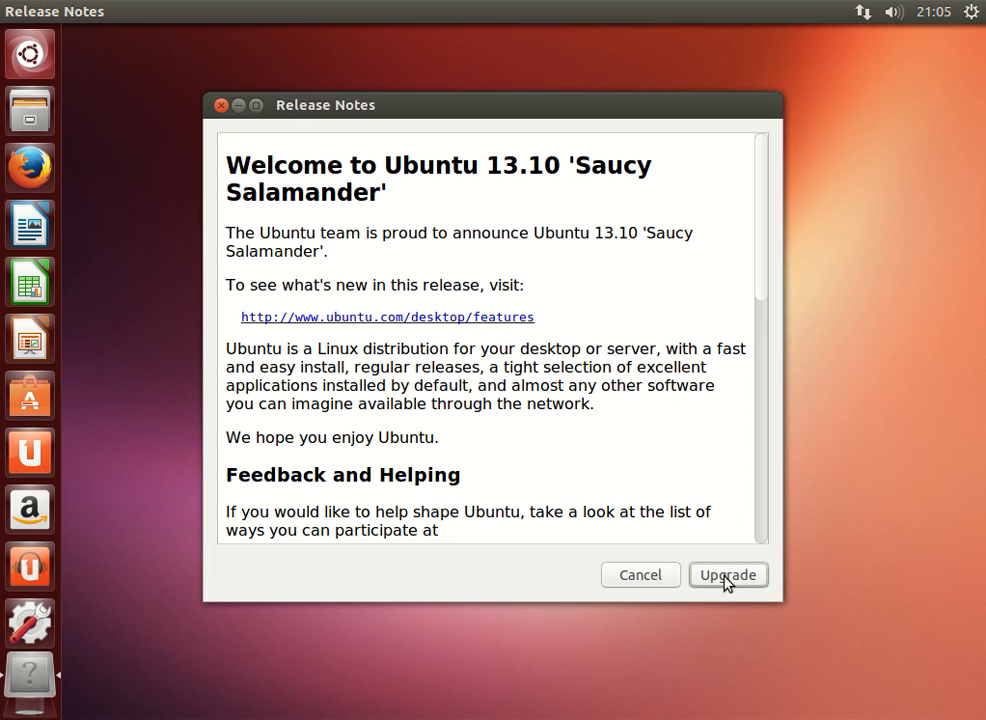
{"action": "left_click", "coordinate": [727, 574]}
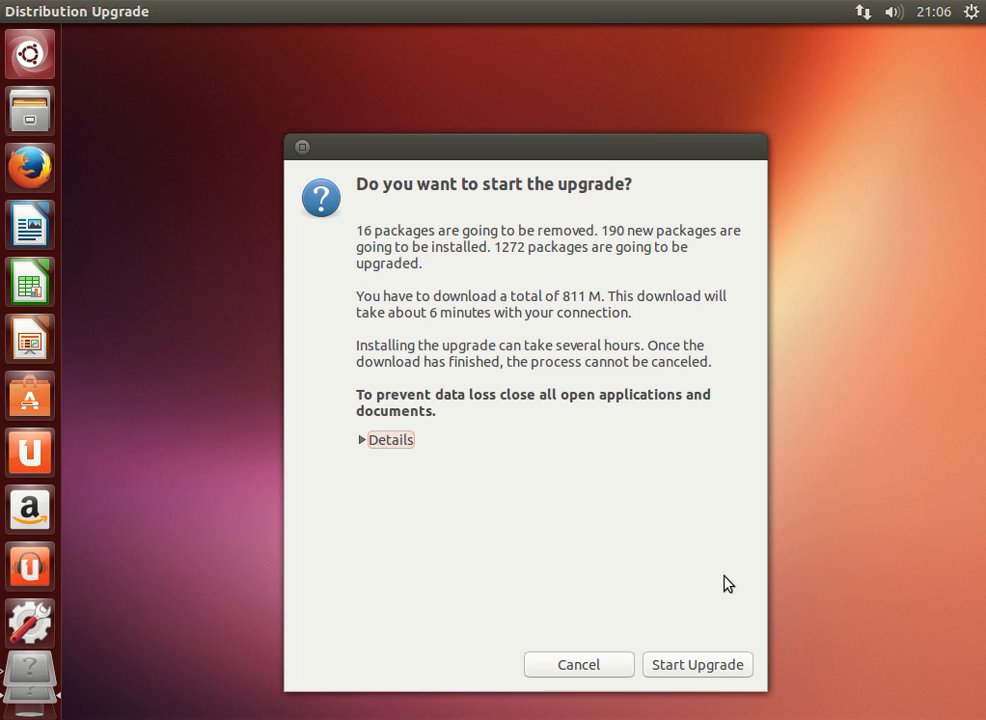
{"action": "mouse_move", "coordinate": [375, 247]}
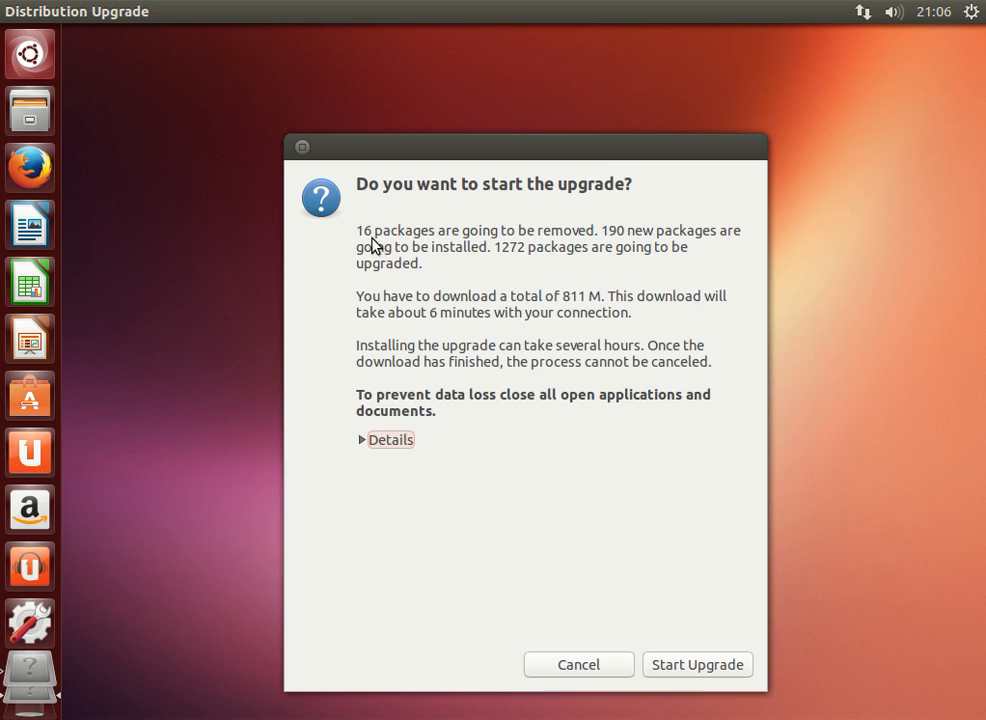
{"action": "mouse_move", "coordinate": [460, 244]}
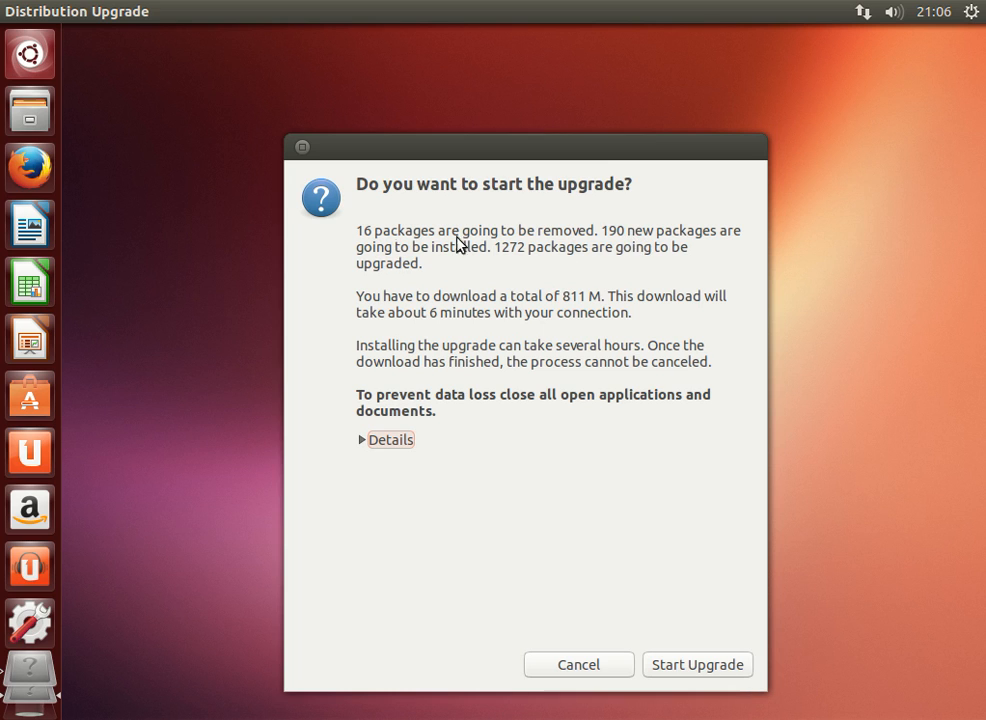
{"action": "mouse_move", "coordinate": [502, 256]}
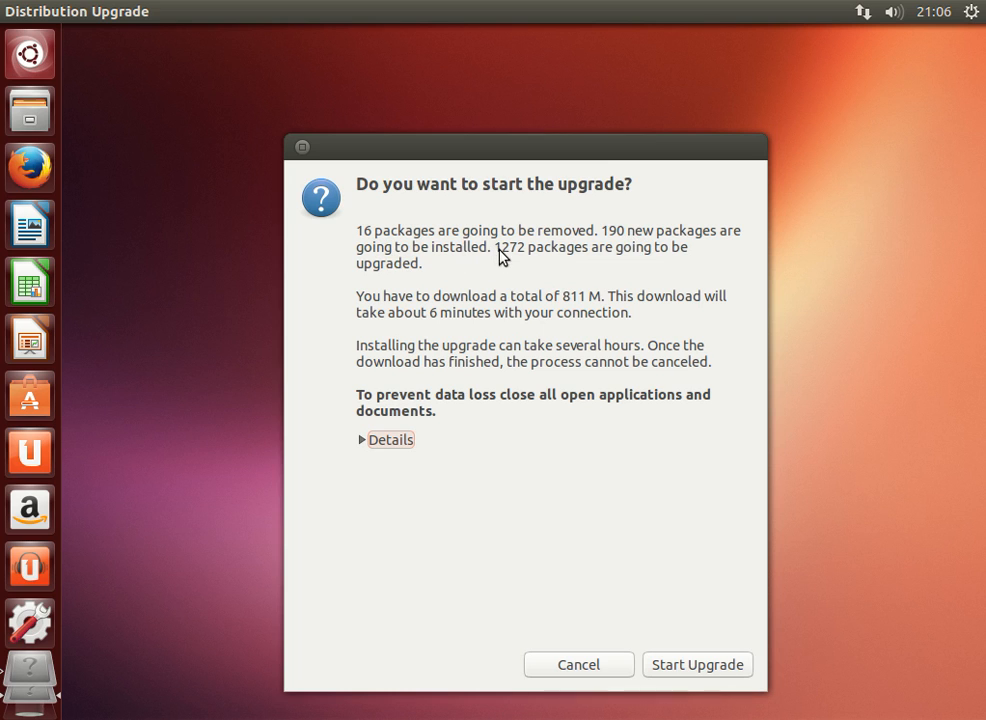
{"action": "mouse_move", "coordinate": [463, 270]}
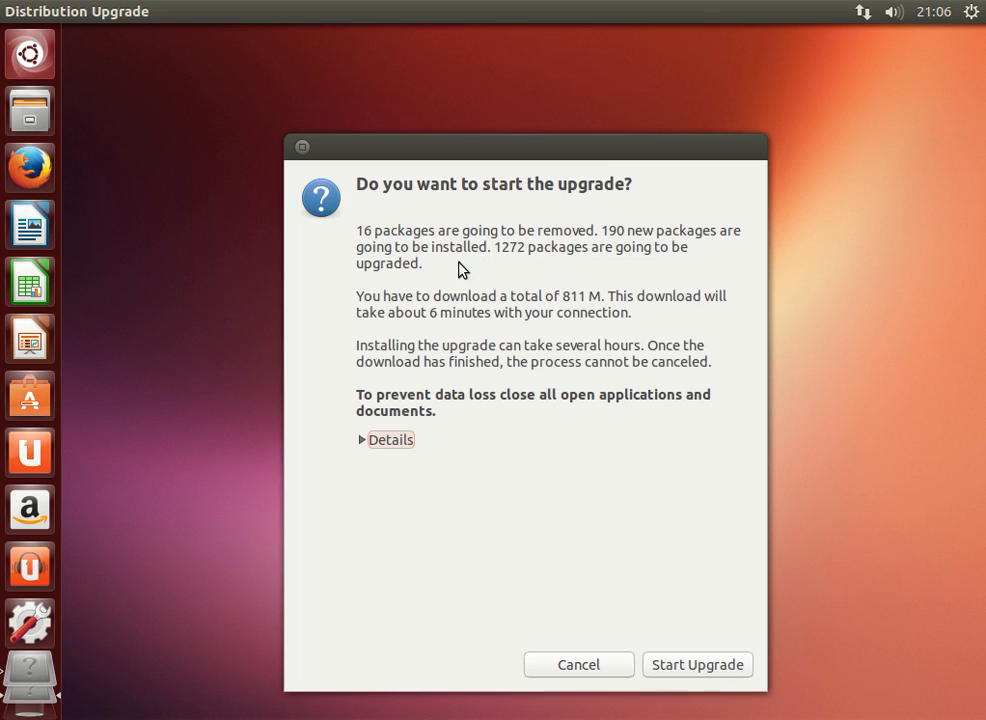
{"action": "mouse_move", "coordinate": [582, 305]}
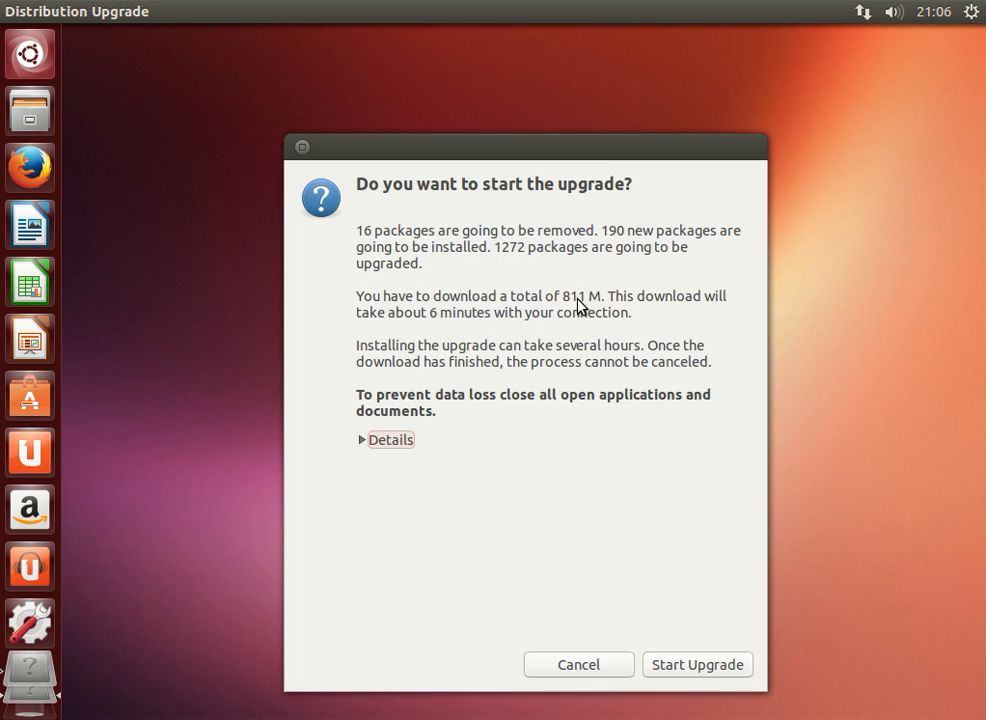
{"action": "mouse_move", "coordinate": [538, 405]}
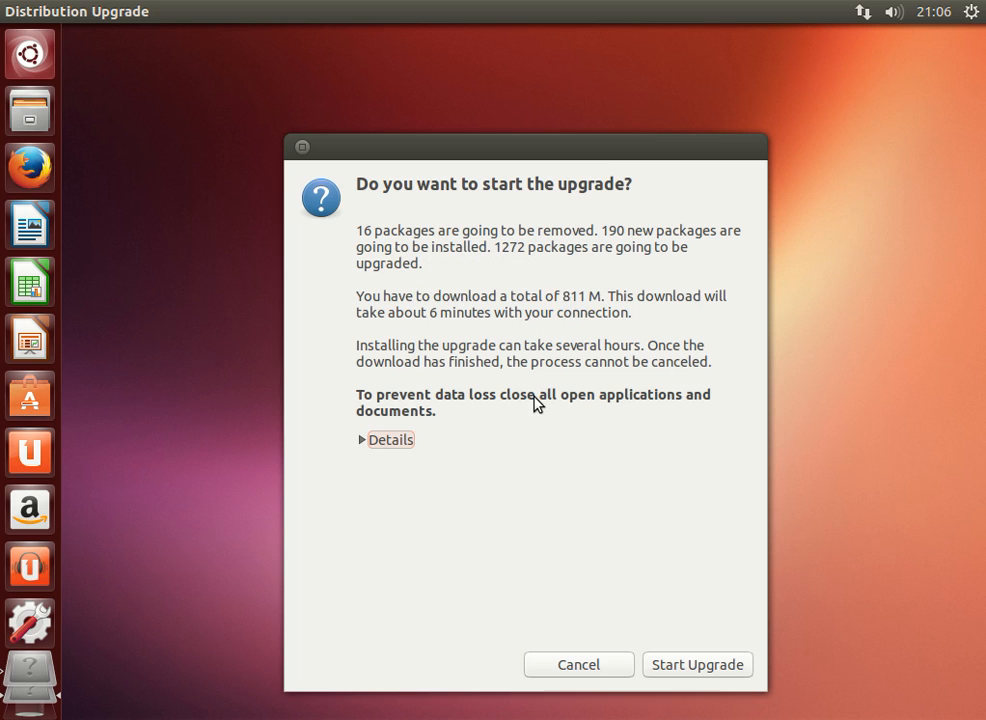
{"action": "mouse_move", "coordinate": [695, 663]}
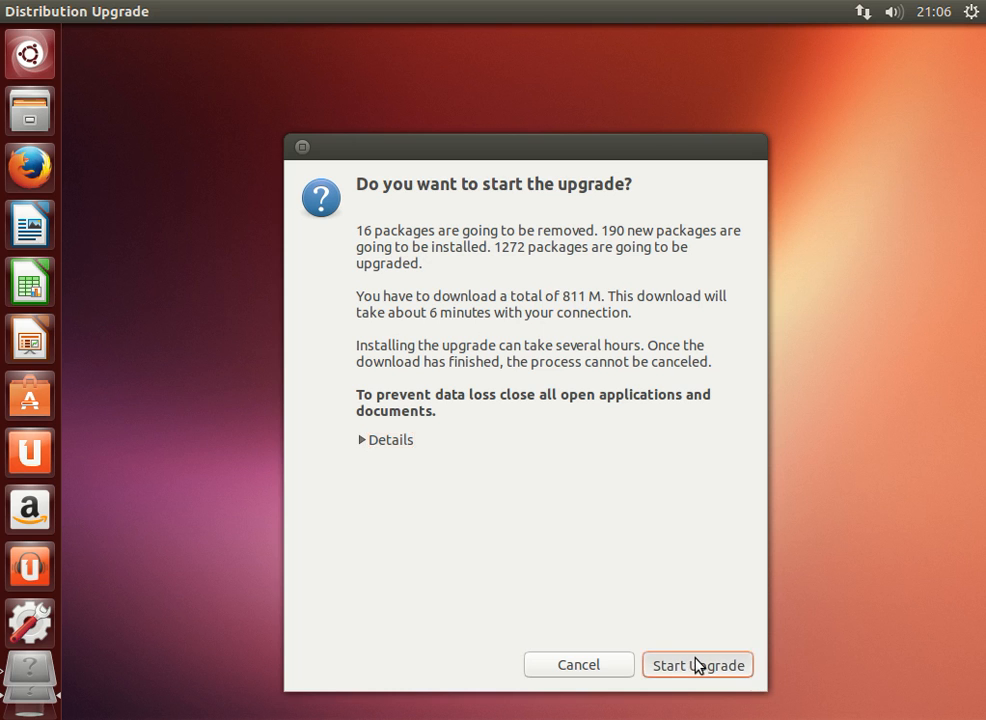
{"action": "left_click", "coordinate": [697, 664]}
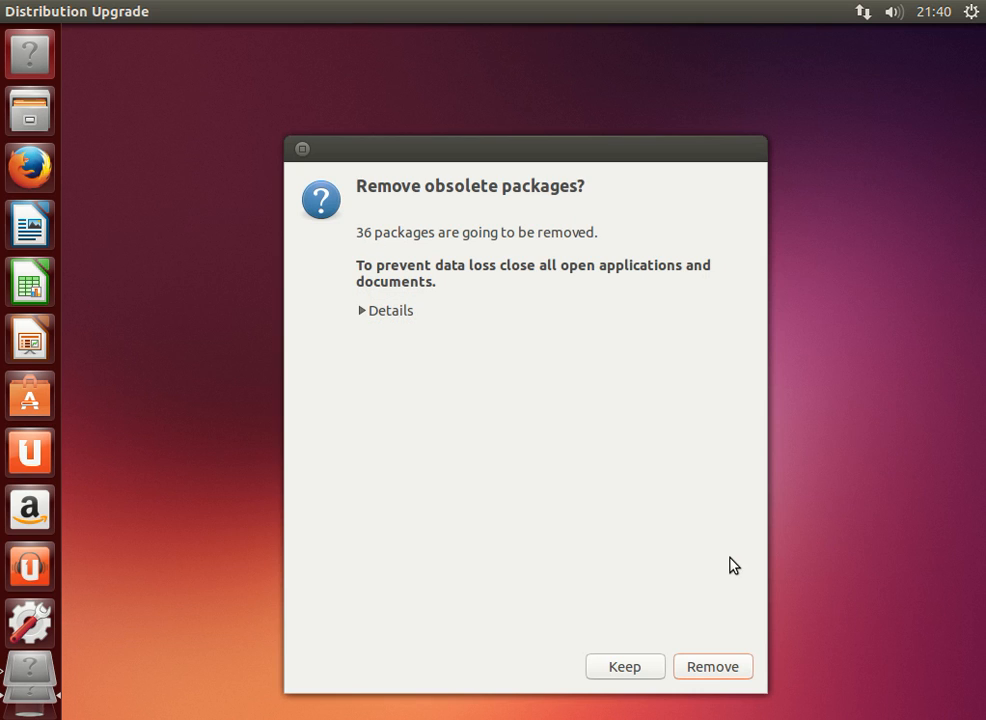
{"action": "mouse_move", "coordinate": [712, 666]}
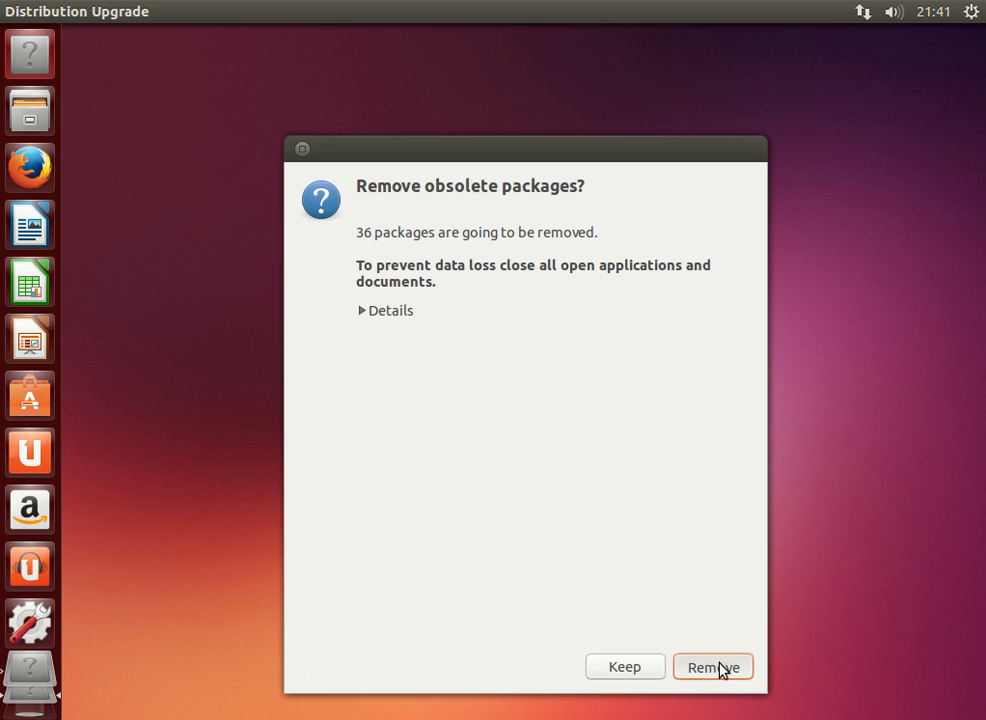
Remove the 36 obsolete packages and wait for the restart prompt
{"action": "left_click", "coordinate": [713, 666]}
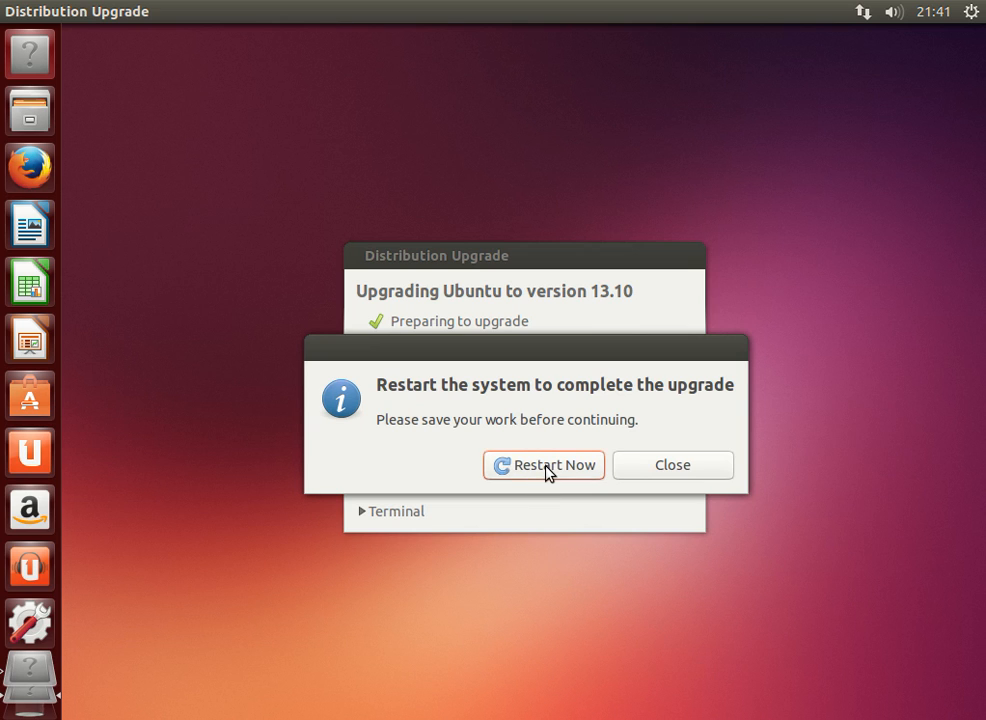
Restart into Ubuntu 13.10 and log back in with the password
{"action": "left_click", "coordinate": [543, 465]}
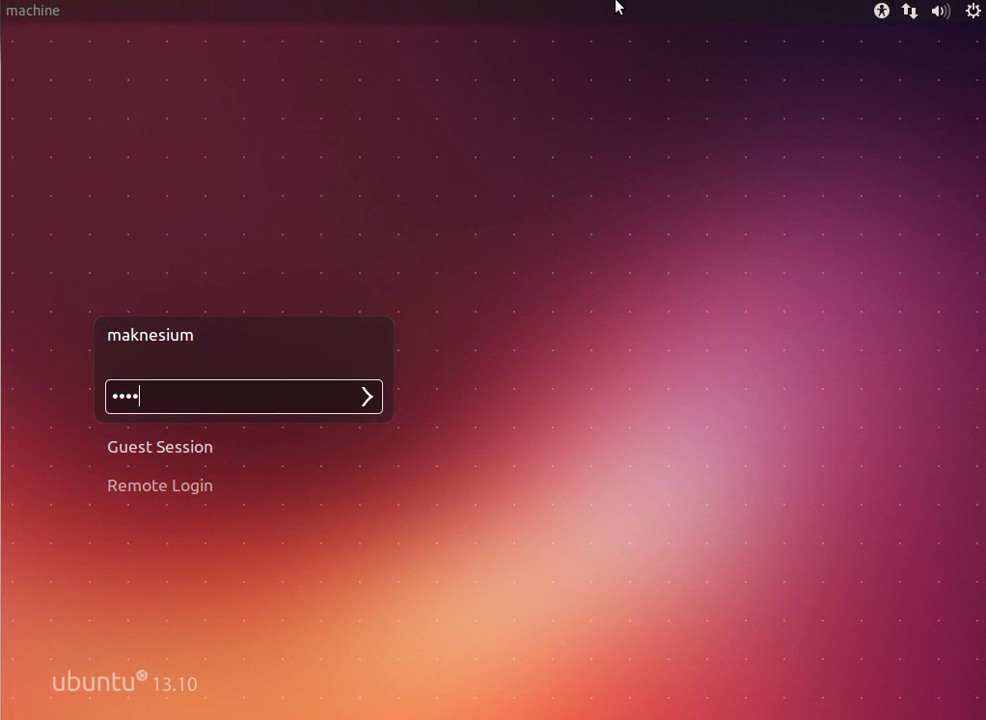
{"action": "mouse_move", "coordinate": [424, 380]}
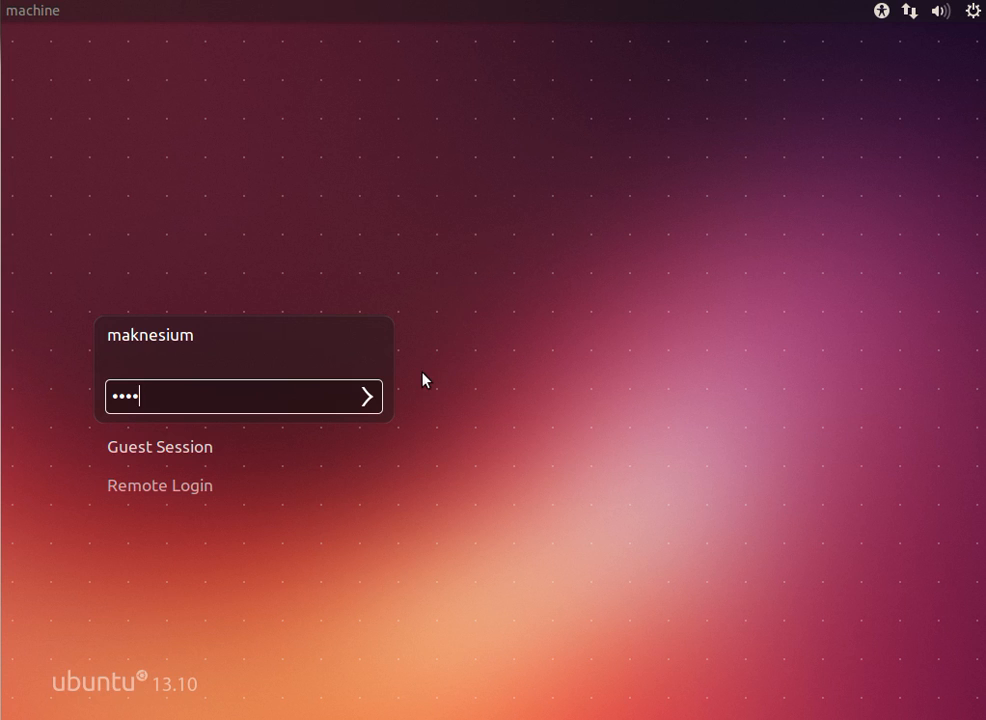
{"action": "left_click", "coordinate": [367, 396]}
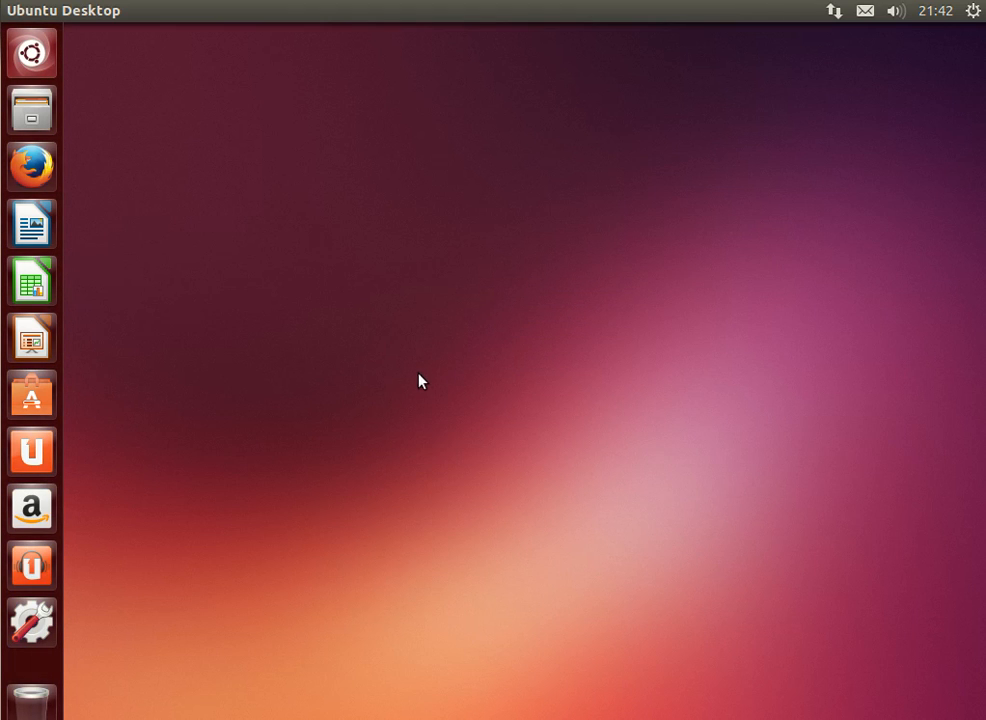
{"action": "mouse_move", "coordinate": [972, 12]}
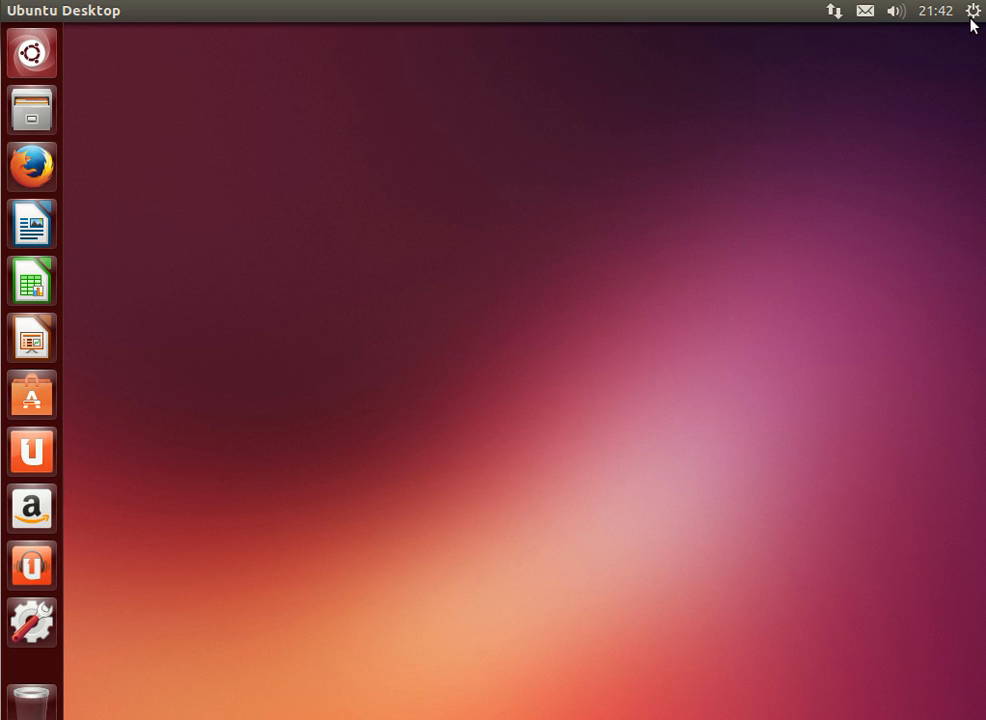
{"action": "left_click", "coordinate": [973, 10]}
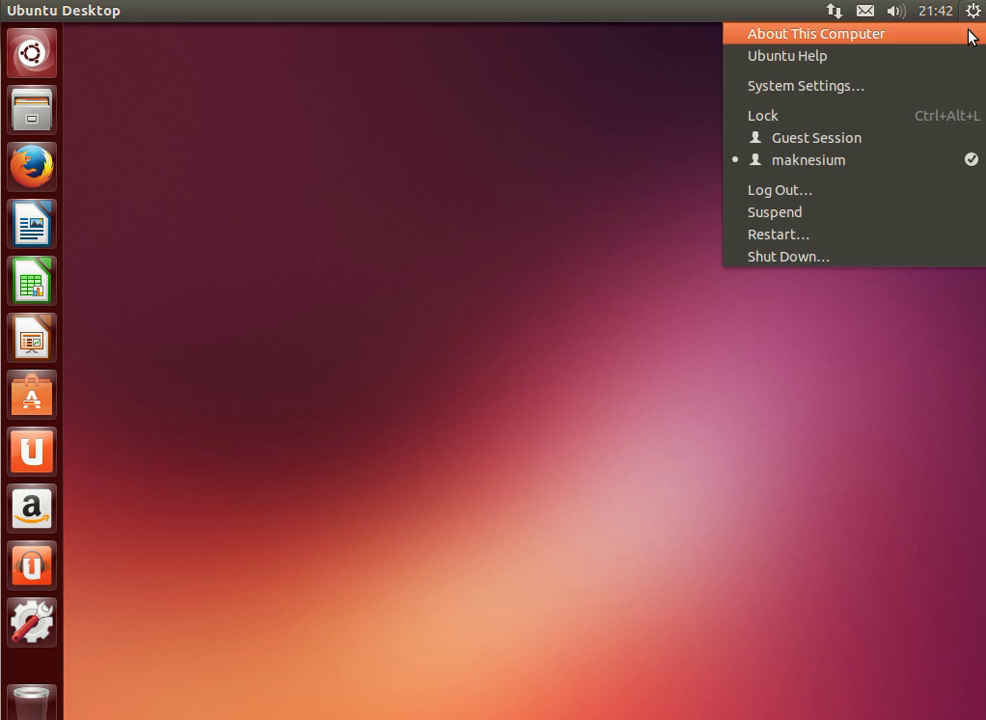
{"action": "left_click", "coordinate": [371, 342]}
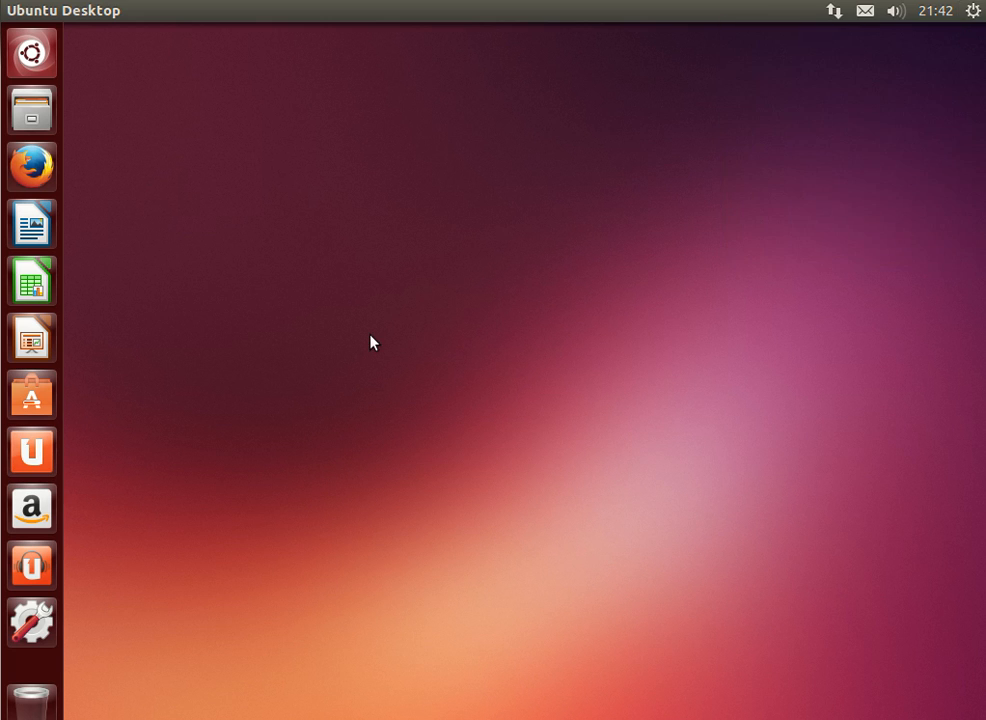
{"action": "left_click", "coordinate": [31, 678]}
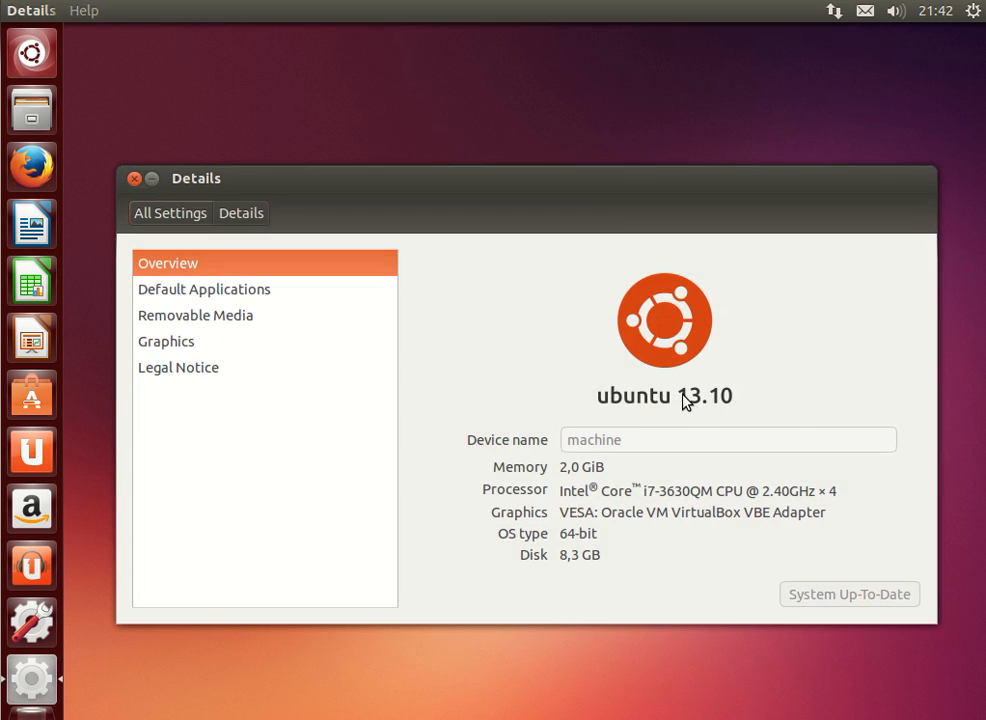
{"action": "mouse_move", "coordinate": [695, 415]}
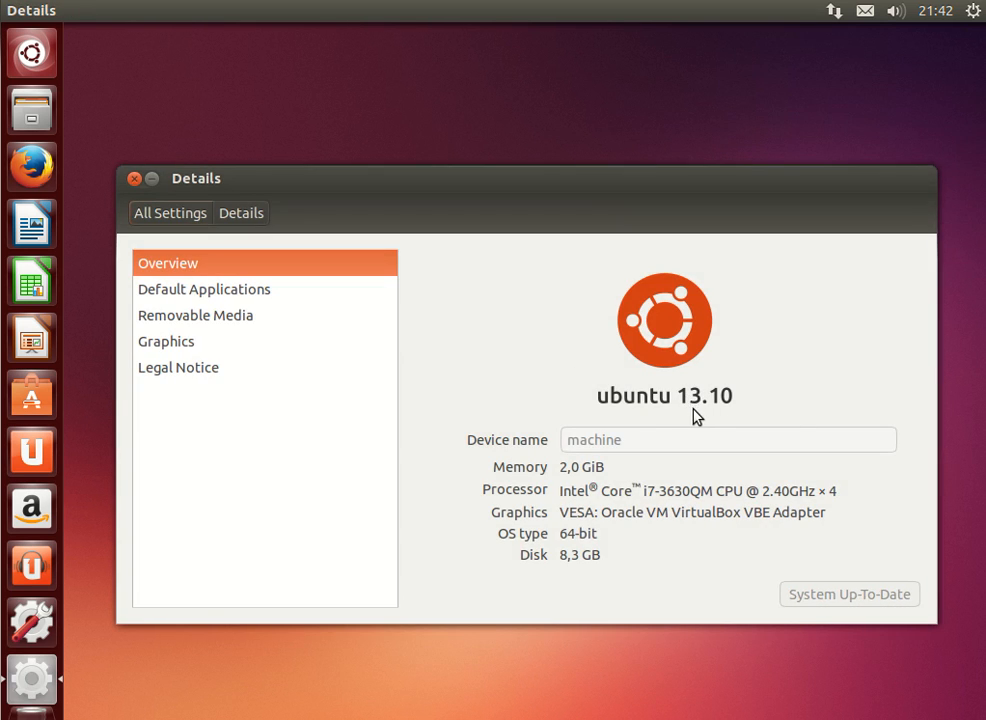
{"action": "mouse_move", "coordinate": [135, 178]}
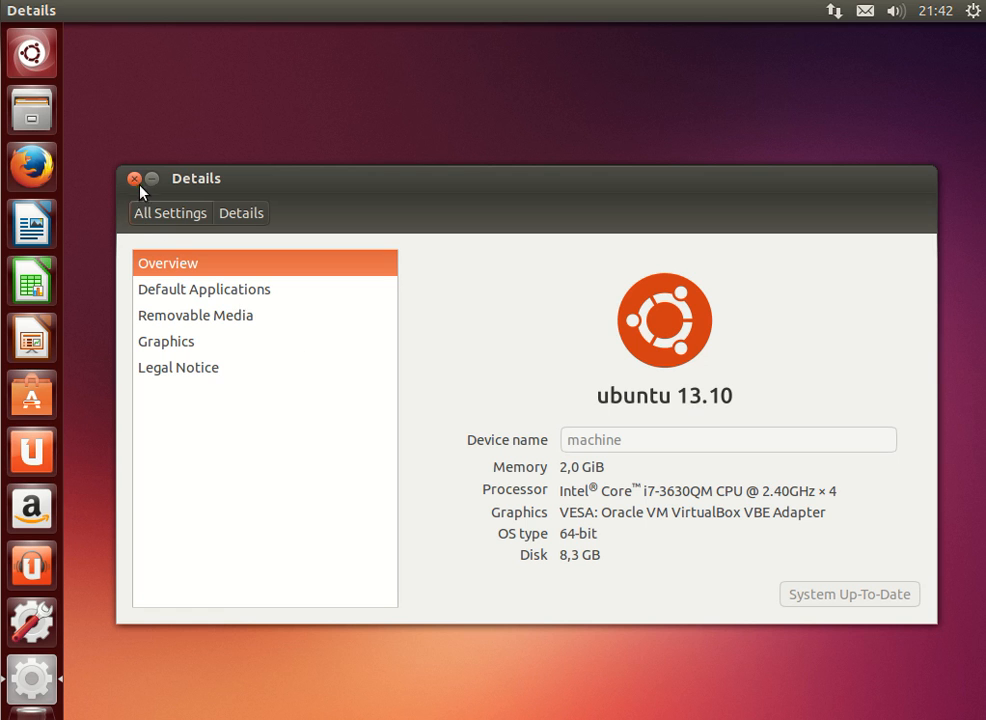
{"action": "left_click", "coordinate": [135, 178]}
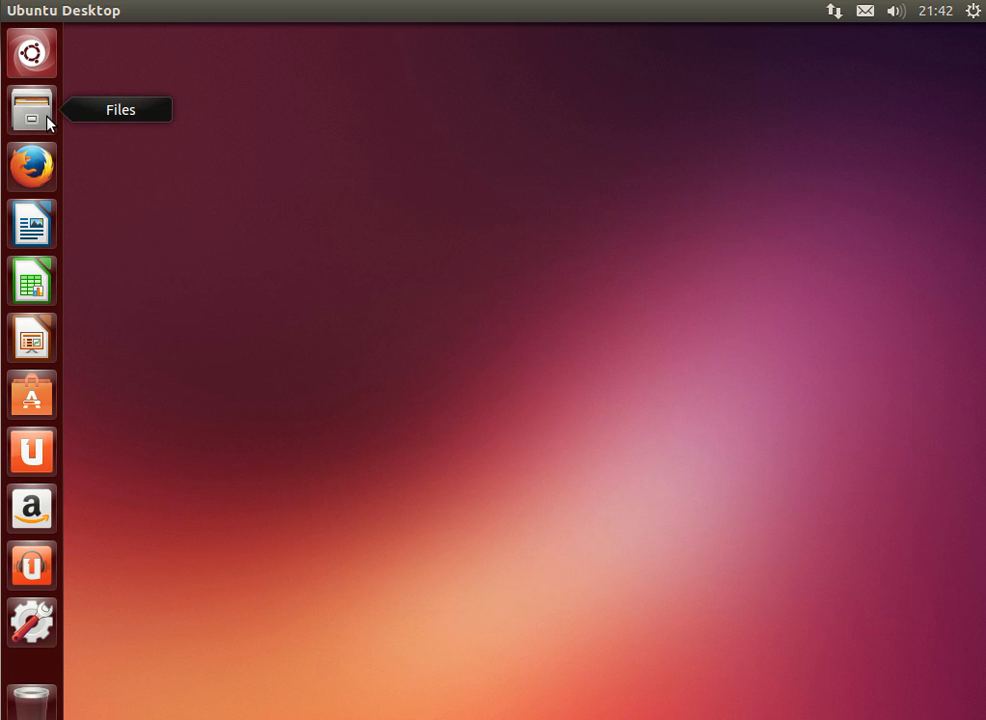
{"action": "mouse_move", "coordinate": [31, 52]}
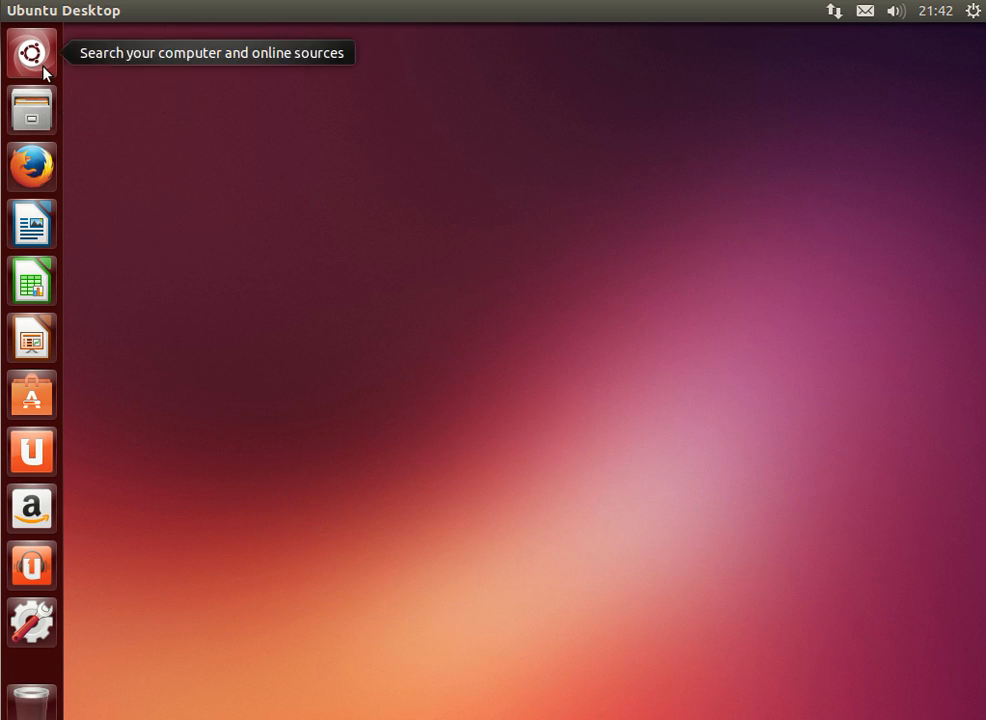
Launch Software Updater, dismiss the up-to-date notice, and open About This Computer
{"action": "left_click", "coordinate": [31, 53]}
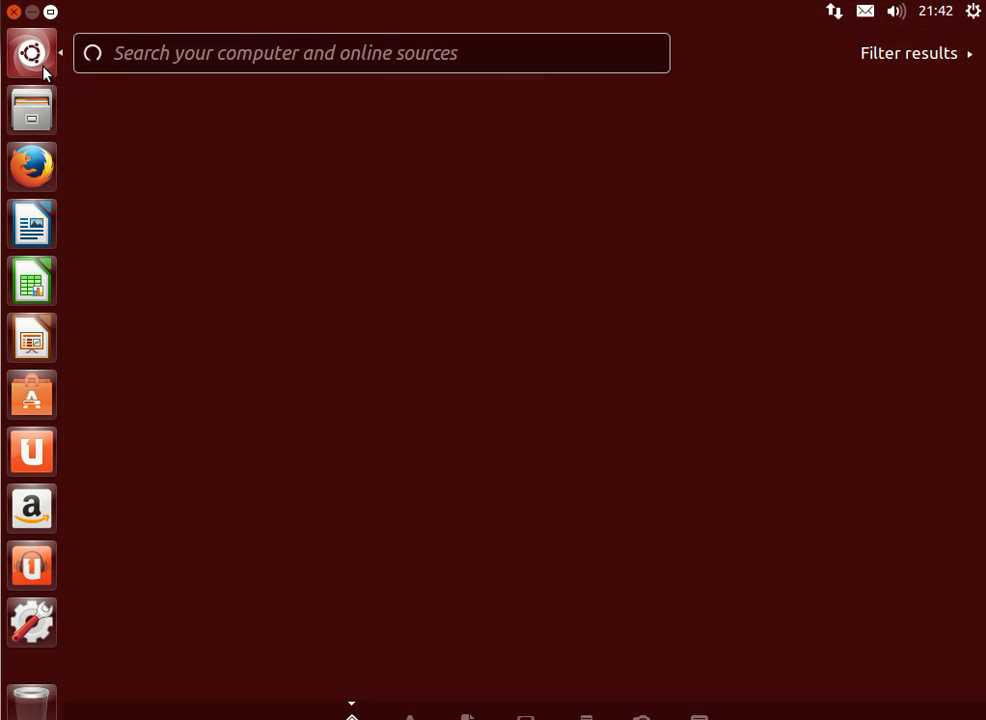
{"action": "left_click", "coordinate": [31, 53]}
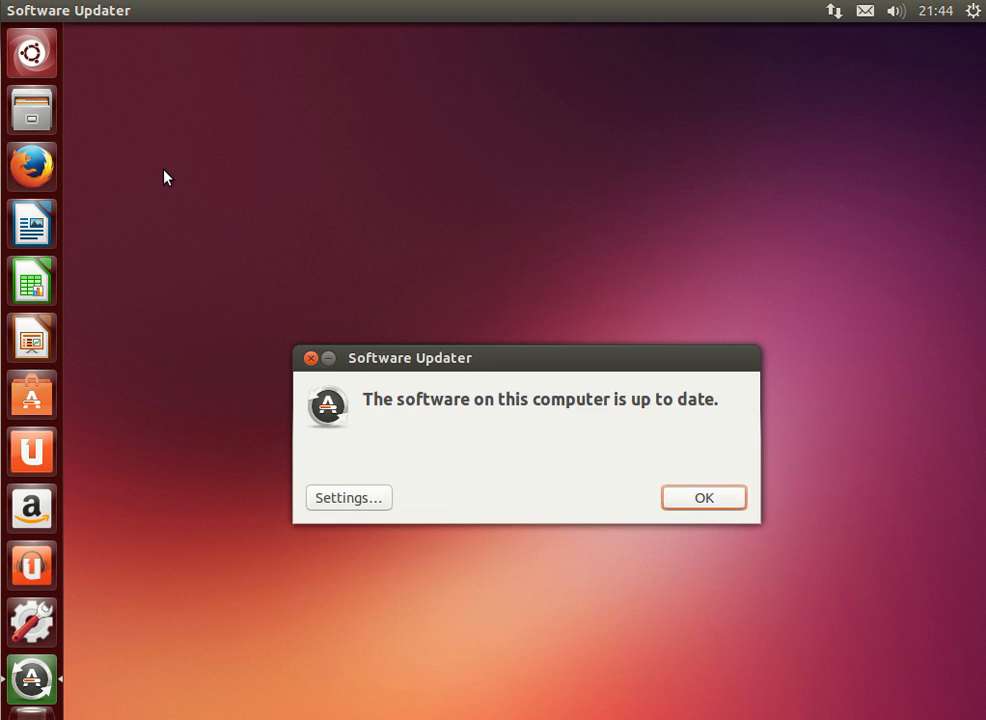
{"action": "mouse_move", "coordinate": [704, 497]}
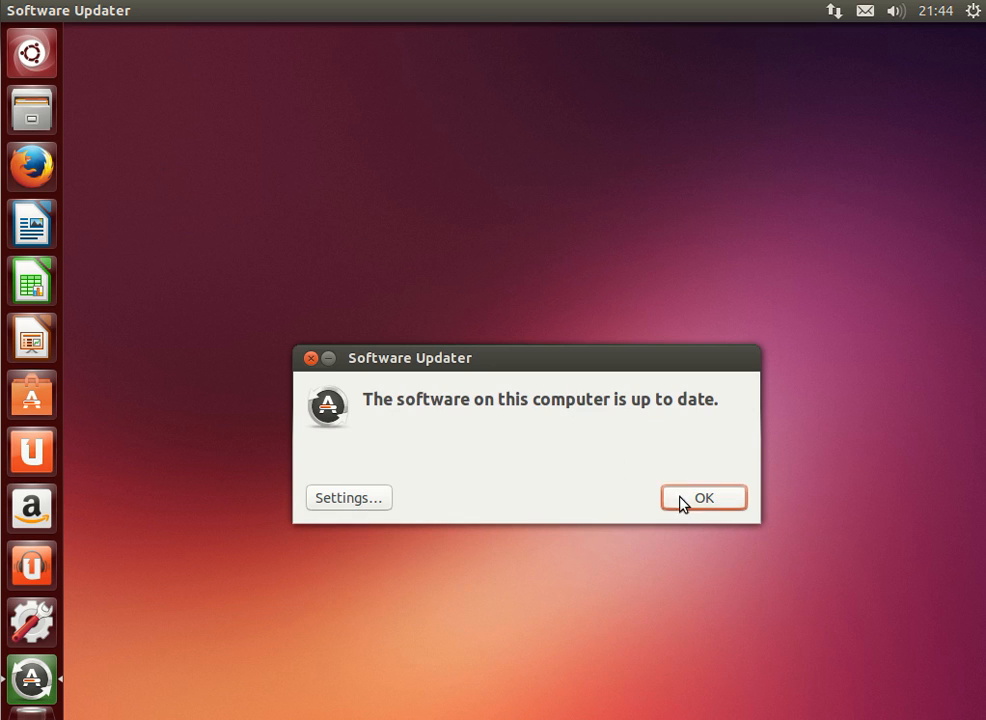
{"action": "left_click", "coordinate": [971, 11]}
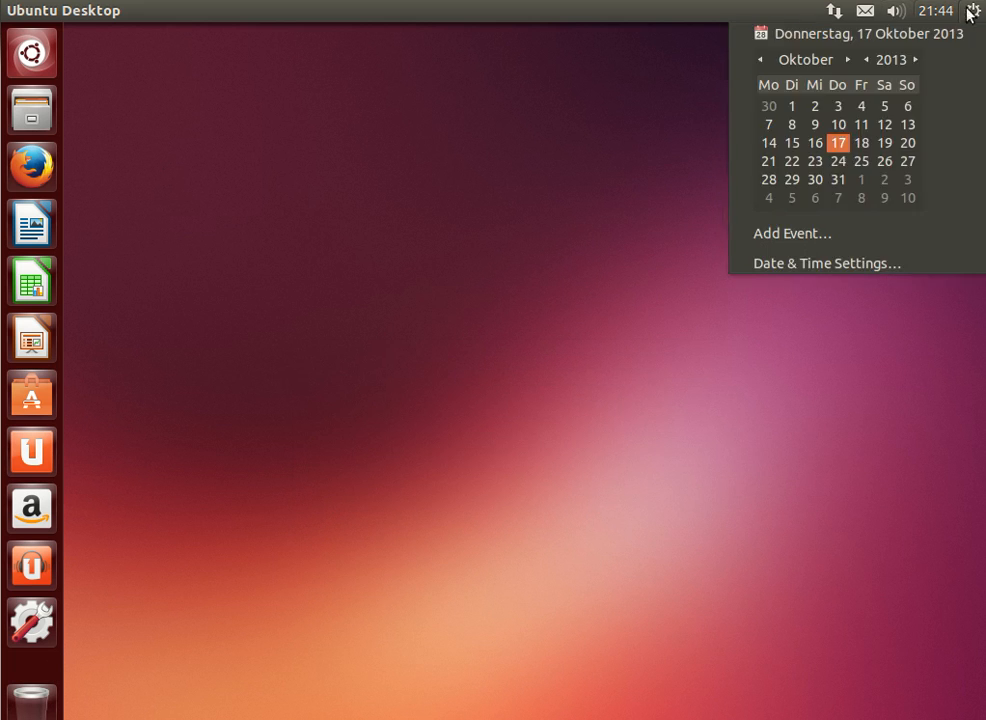
{"action": "left_click", "coordinate": [824, 263]}
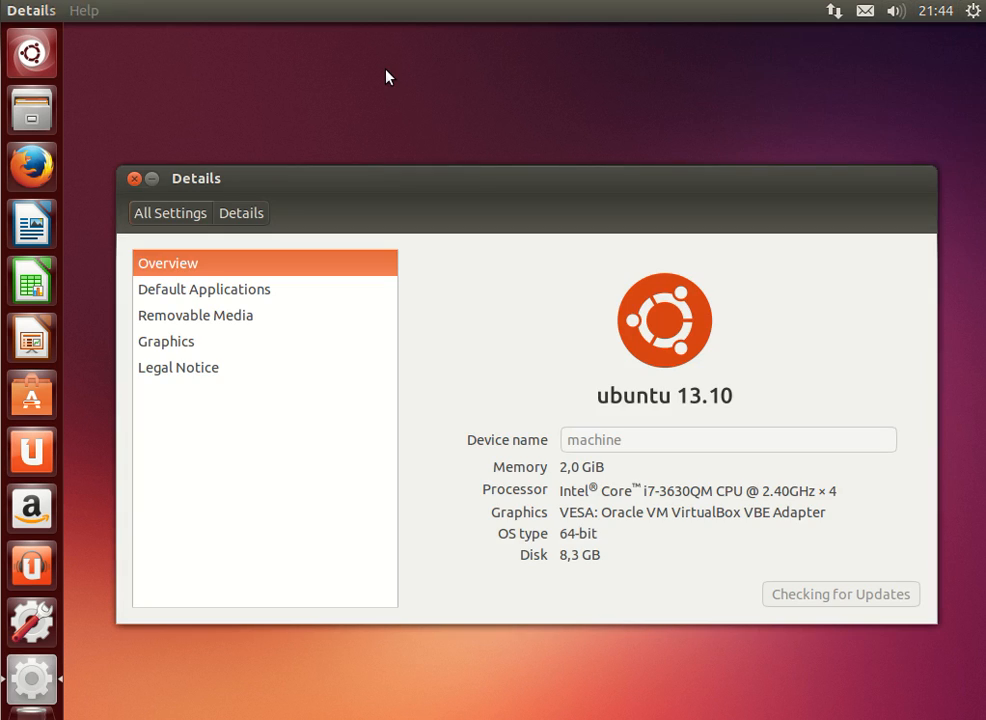